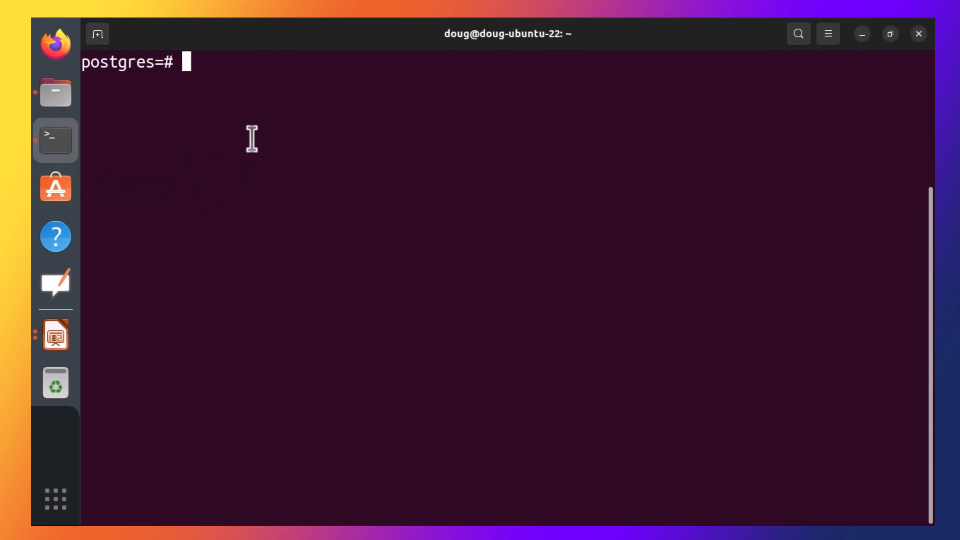
Step: Run DROP DATABASE my_decpartitions; and get a 'database does not exist' error
{"action": "type", "text": "D"}
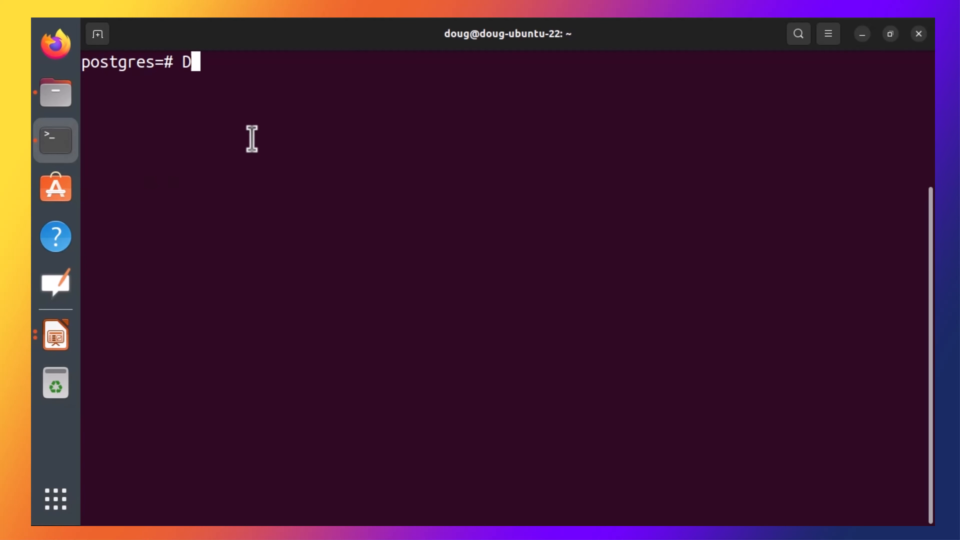
{"action": "type", "text": "ROP DAA"}
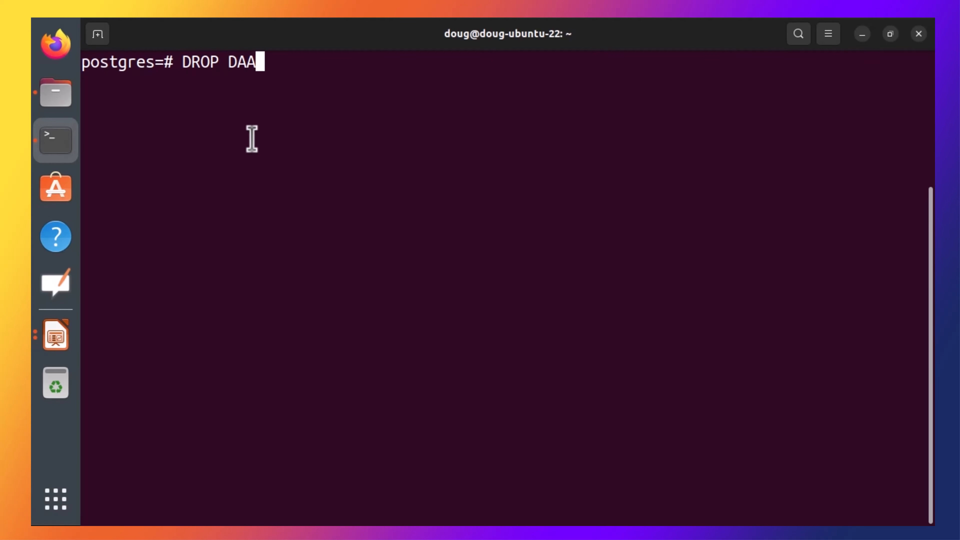
{"action": "type", "text": "TABASE"}
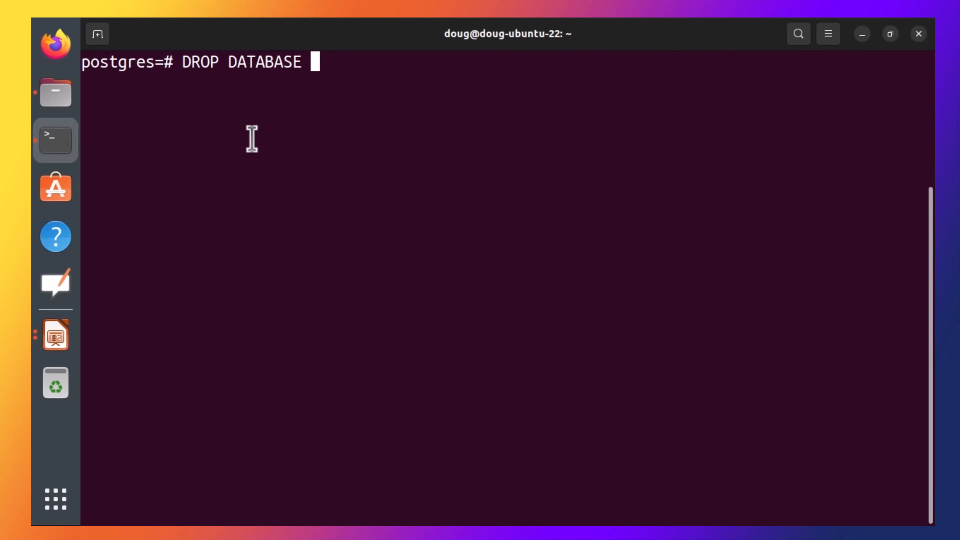
{"action": "type", "text": "my_d"}
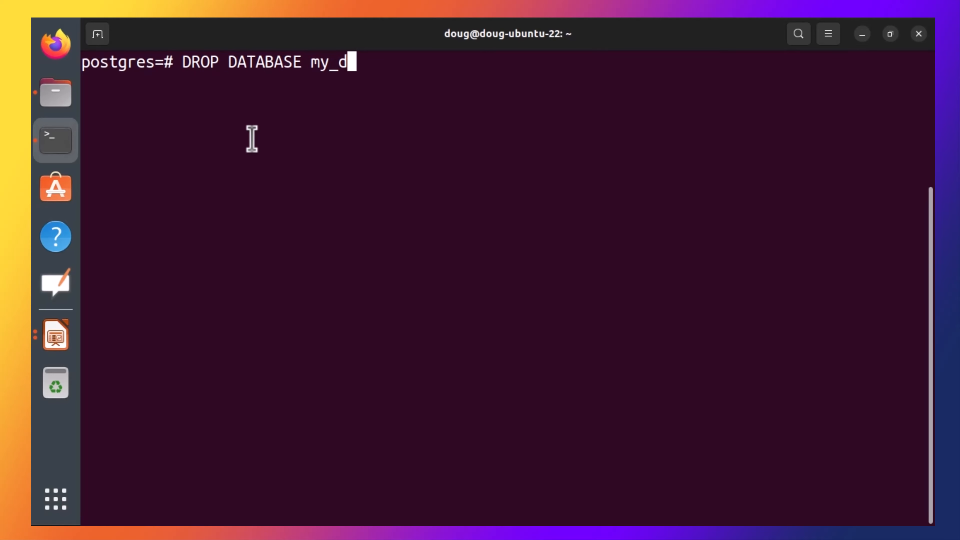
{"action": "type", "text": "ecpartitions;"}
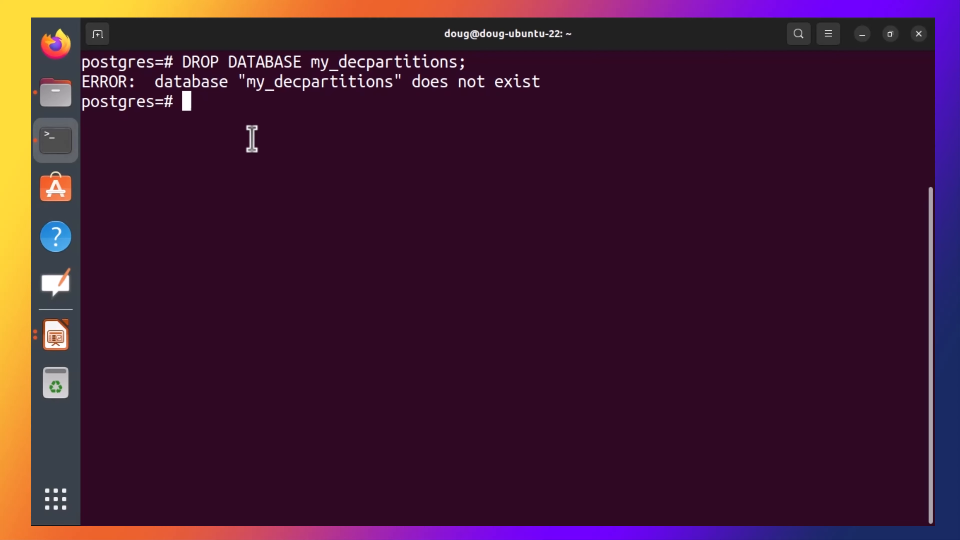
Step: Create the my_decpartitions database and connect to it with \c my_decpartitions
{"action": "type", "text": "CREATE"}
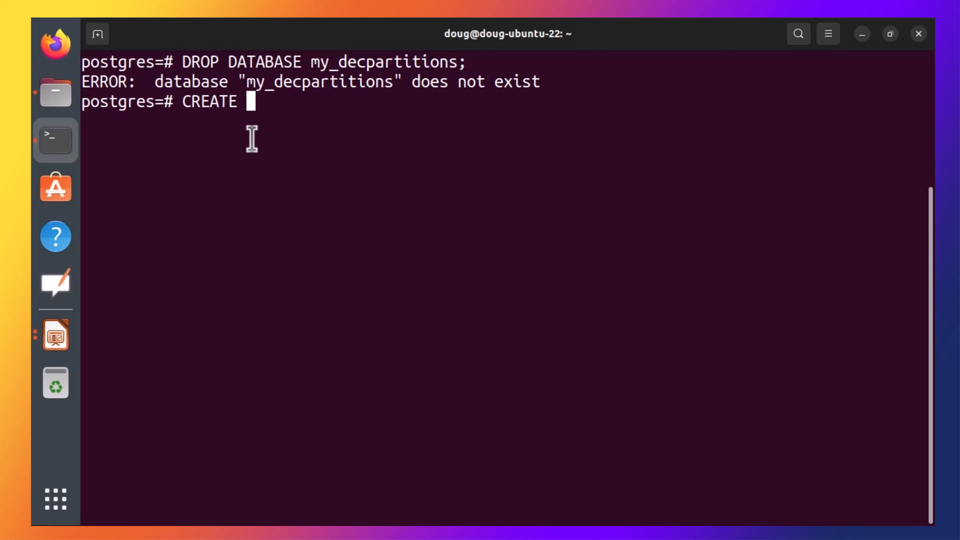
{"action": "type", "text": "DATABASE my_decpartitions;"}
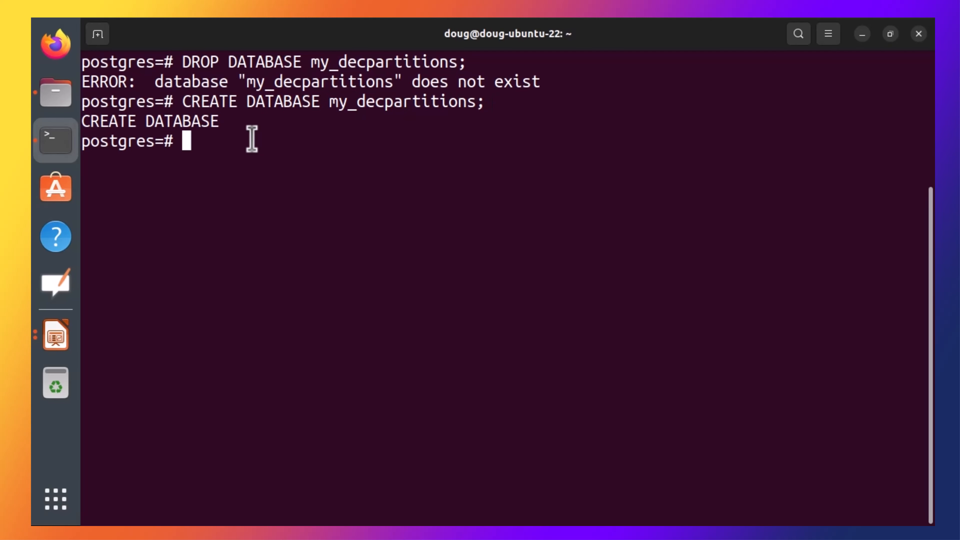
{"action": "type", "text": "\\c my"}
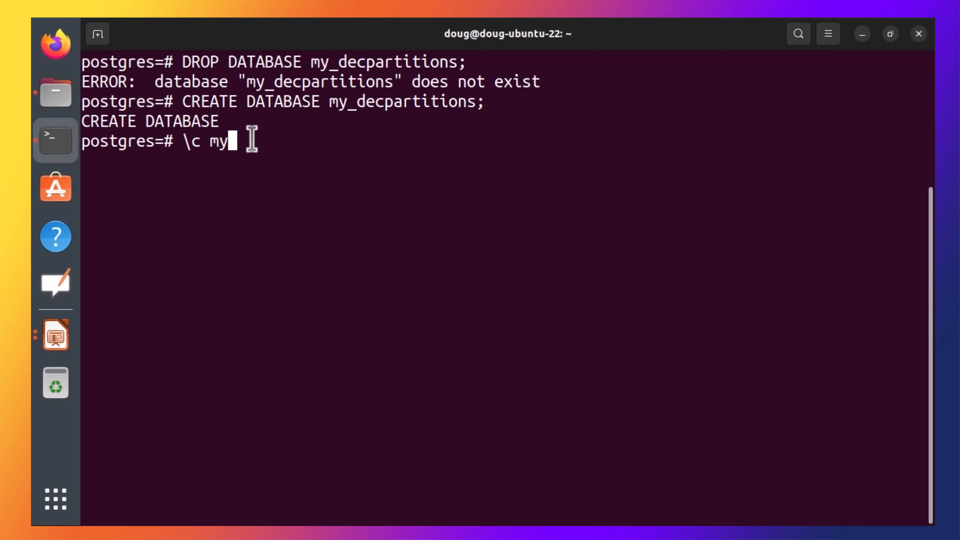
{"action": "key", "text": "Return"}
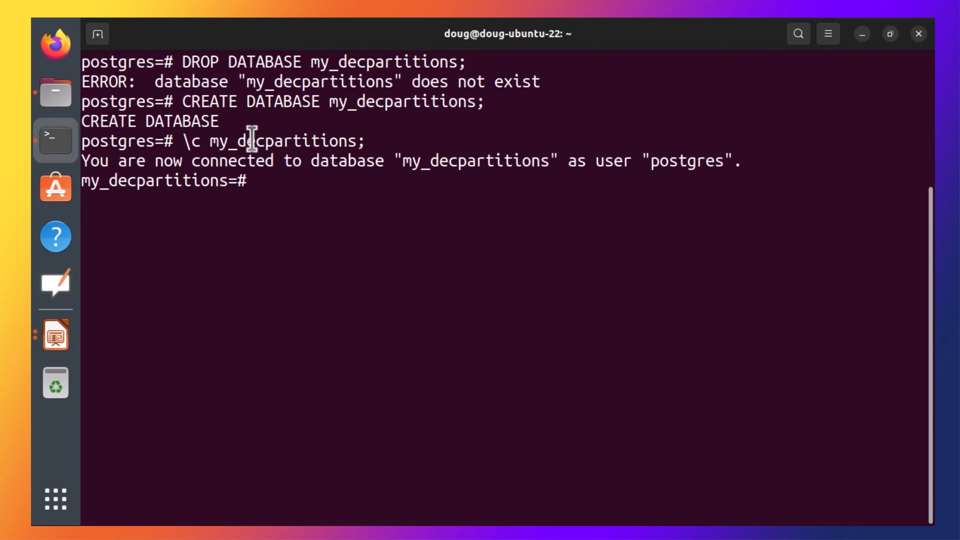
{"action": "mouse_move", "coordinate": [252, 225]}
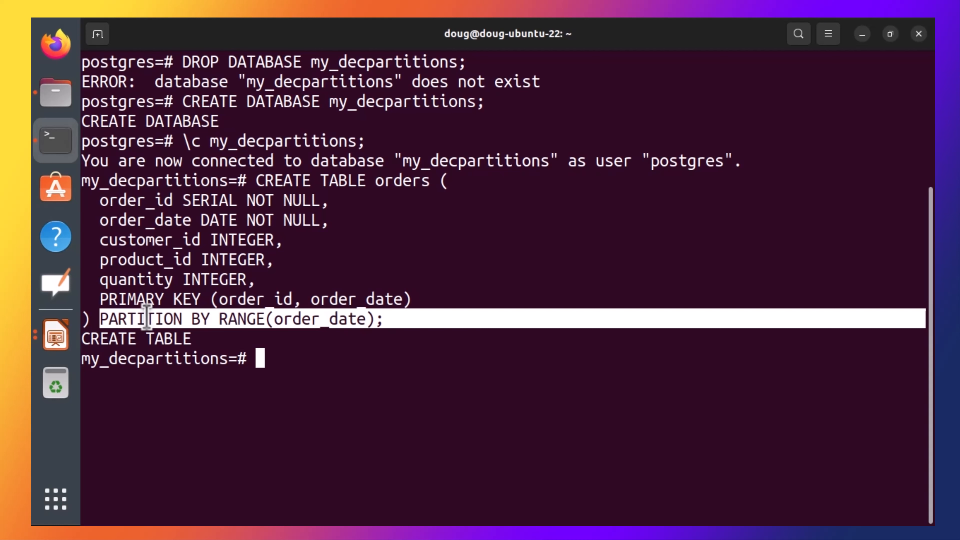
Step: Create the orders table partitioned by RANGE(order_date), list relations with \dt, and describe it with \d orders
{"action": "double_click", "coordinate": [319, 319]}
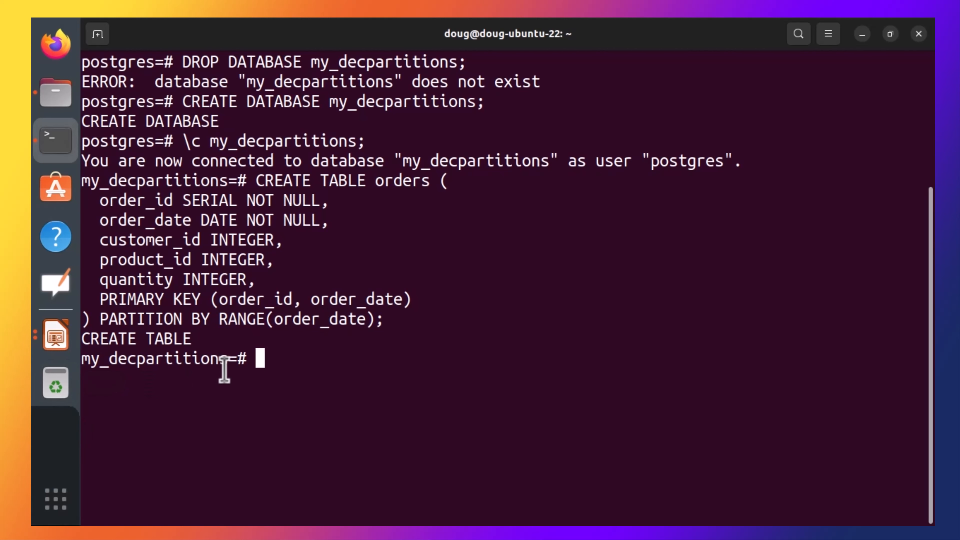
{"action": "type", "text": "\\dt"}
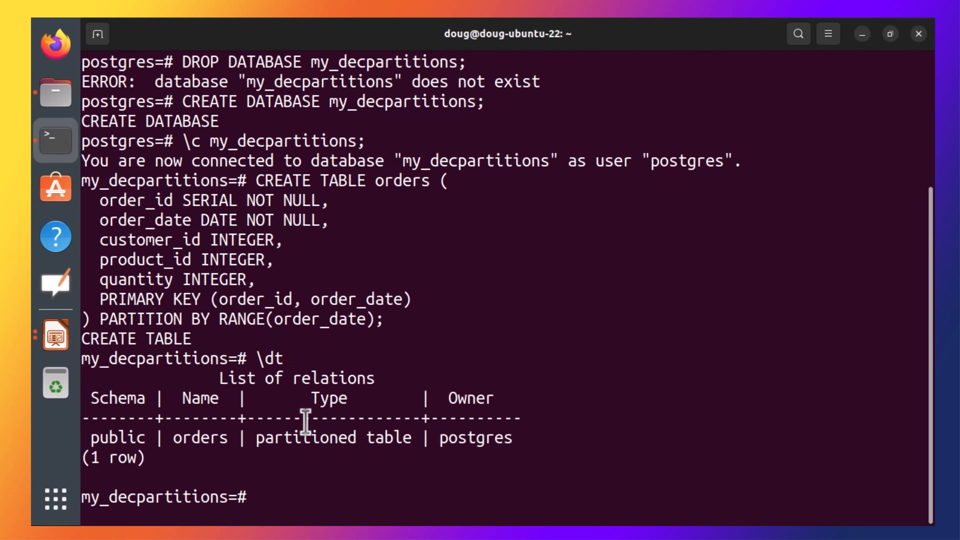
{"action": "type", "text": "\\d orders"}
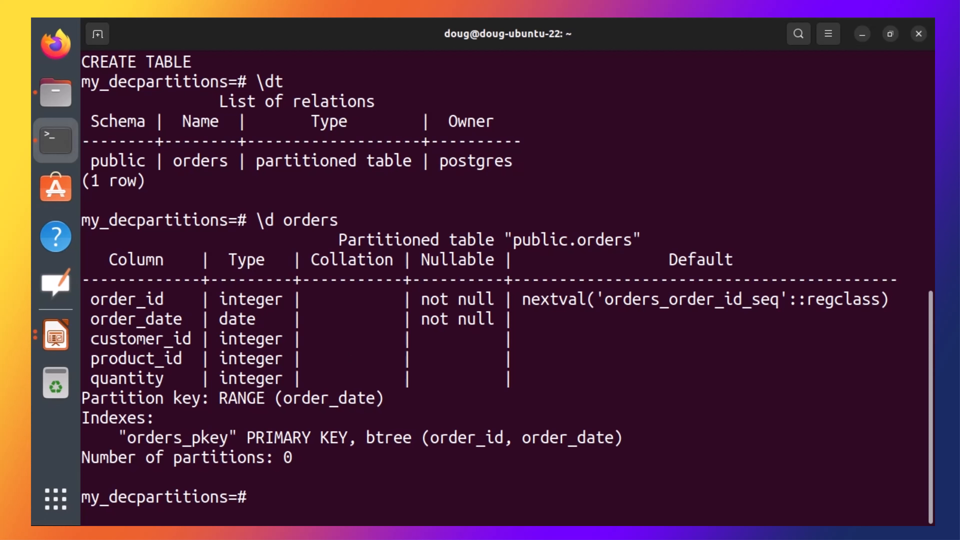
Step: Paste the three CREATE TABLE ... PARTITION OF orders statements for orders_2023_01 to orders_2023_03 and list relations
{"action": "right_click", "coordinate": [398, 418]}
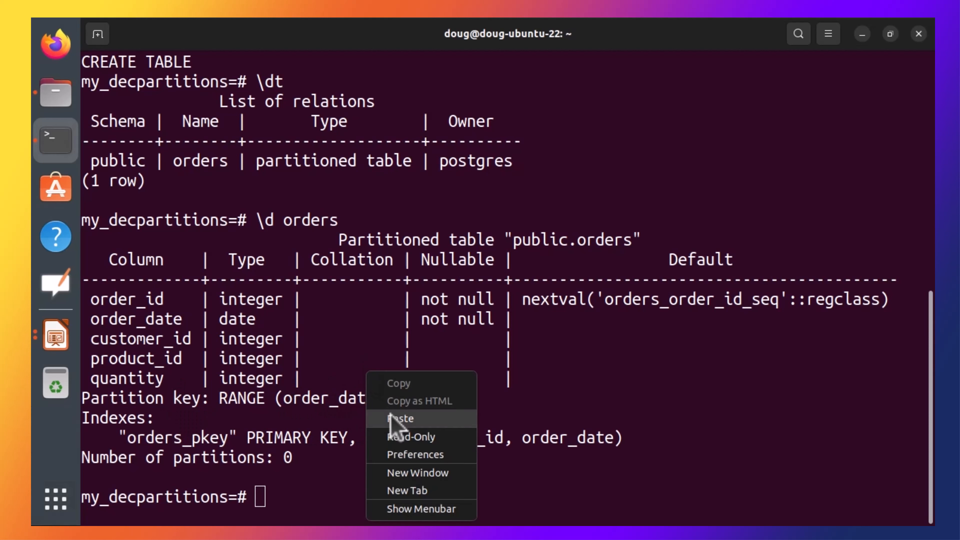
{"action": "left_click", "coordinate": [401, 418]}
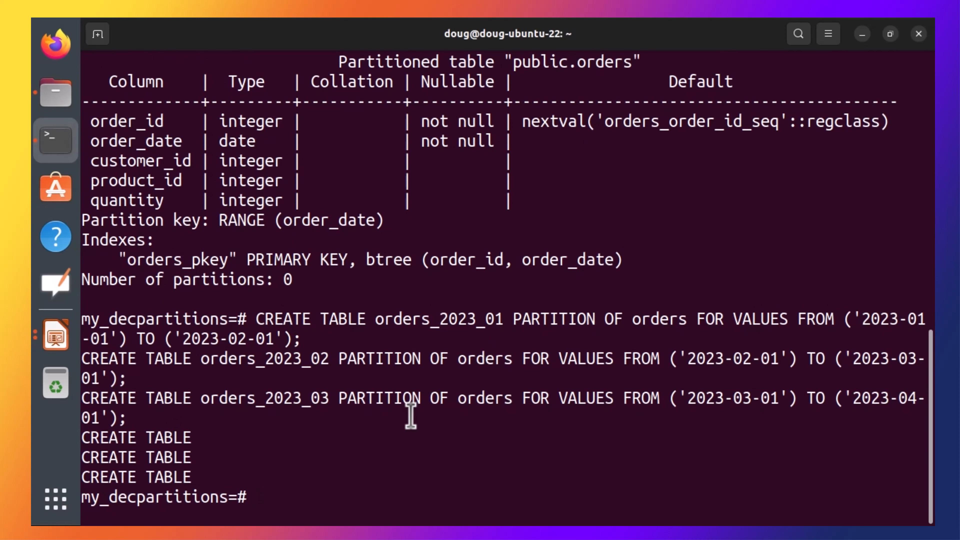
{"action": "type", "text": "\\dt"}
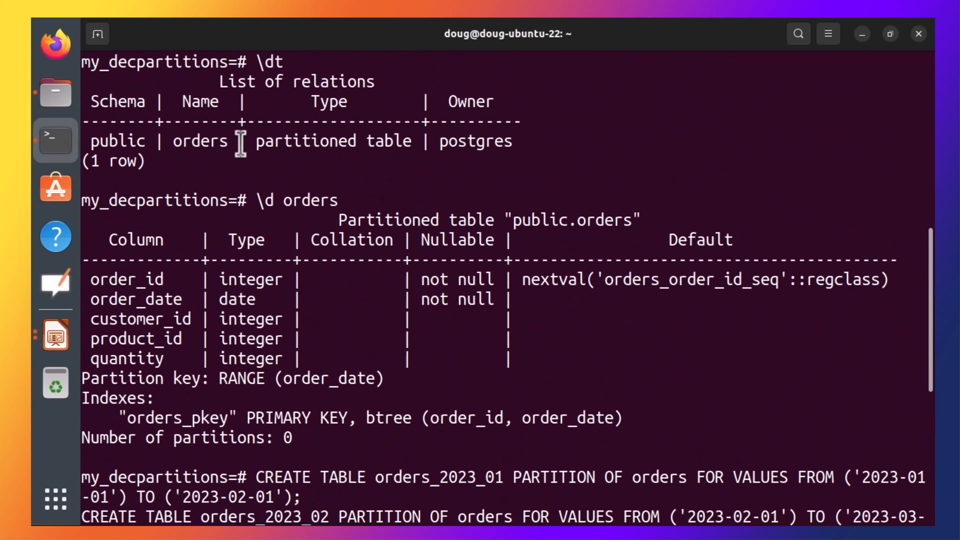
{"action": "double_click", "coordinate": [333, 142]}
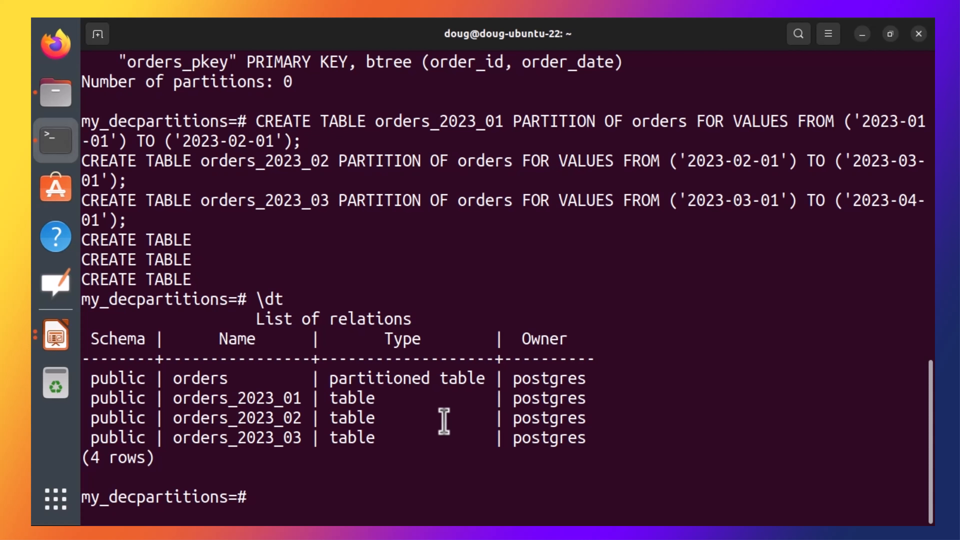
Step: Drop the orders table and confirm with \dt that no relations remain
{"action": "type", "text": "dr"}
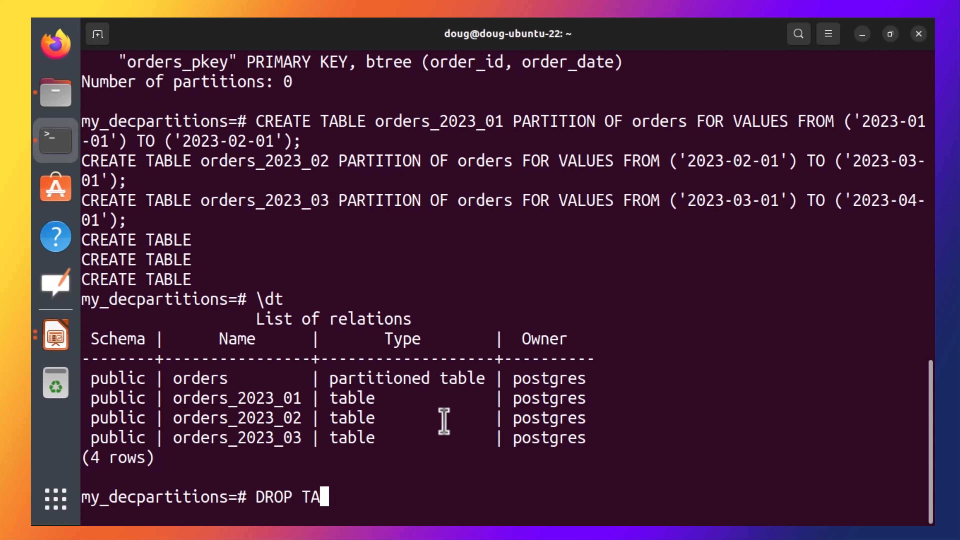
{"action": "type", "text": "BLE orders;"}
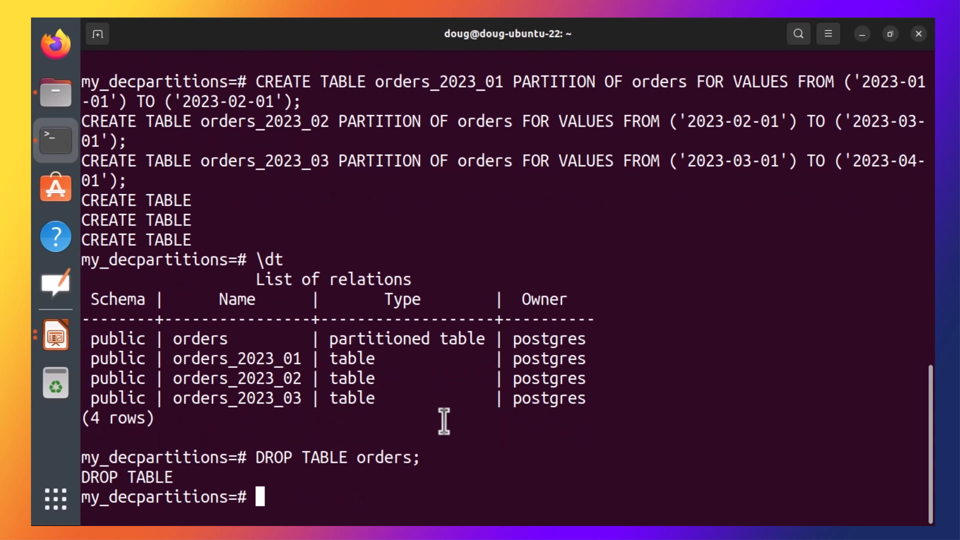
{"action": "type", "text": "\\dt"}
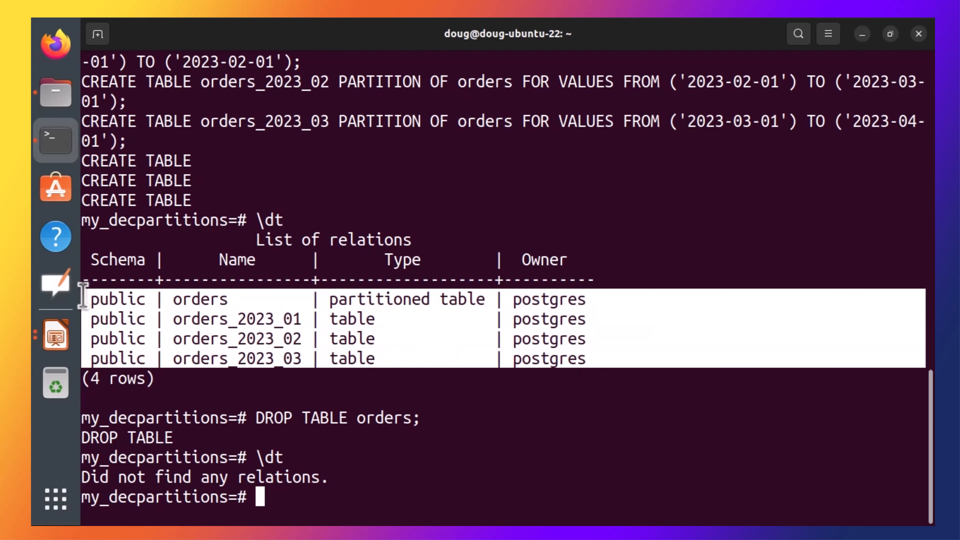
{"action": "mouse_move", "coordinate": [442, 312]}
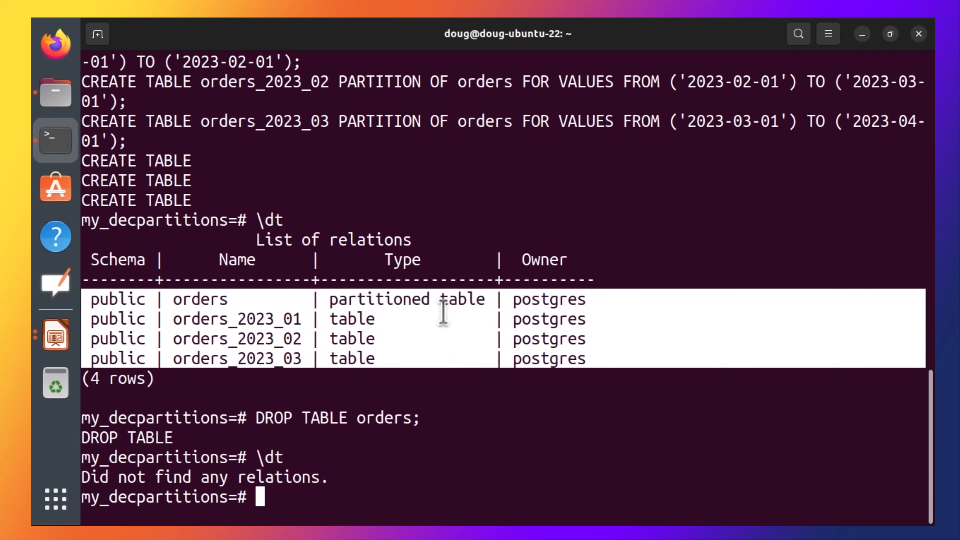